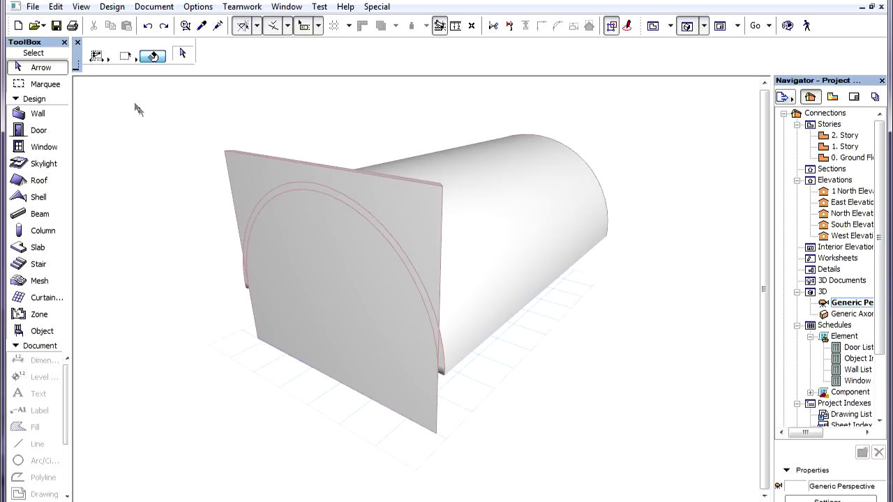
Step: Open the View menu to reach the On-Screen View Options
click(81, 6)
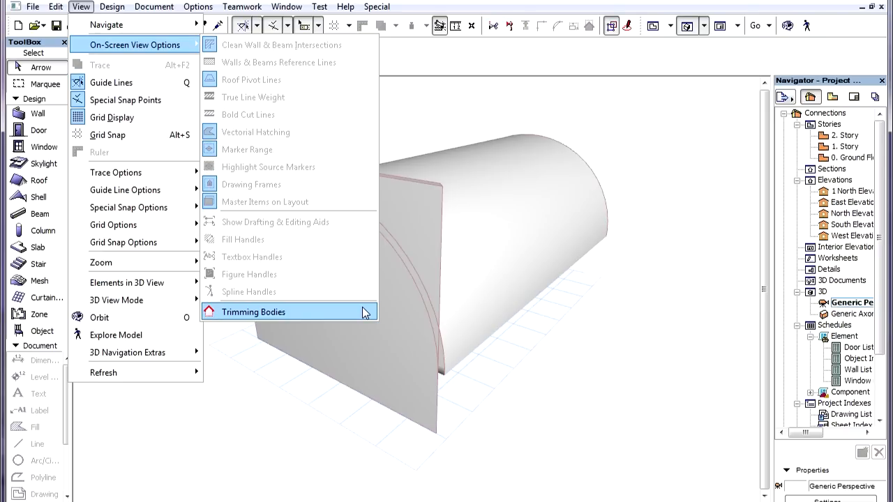
Step: Turn on Trimming Bodies display and select the vault's end wall
click(252, 312)
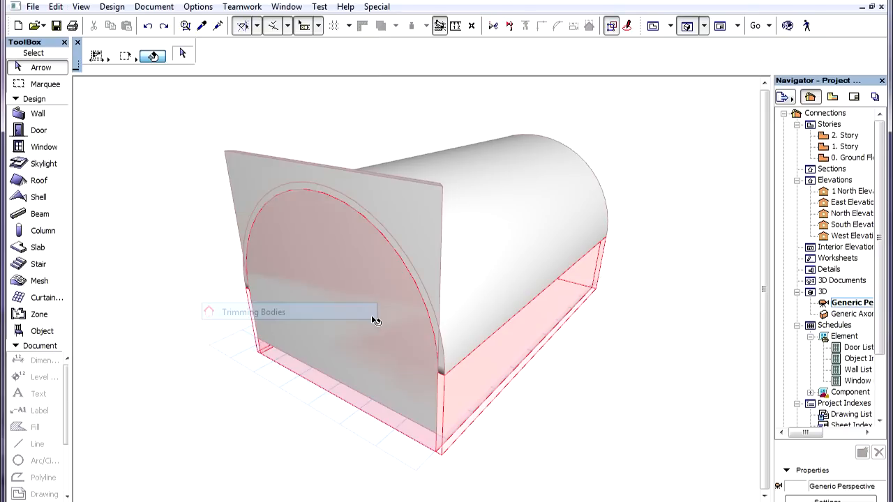
mouse_move(603, 226)
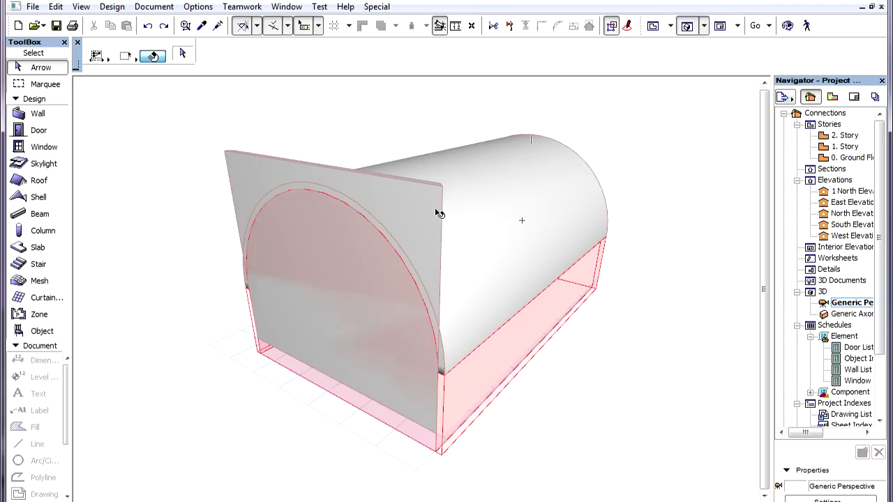
mouse_move(666, 178)
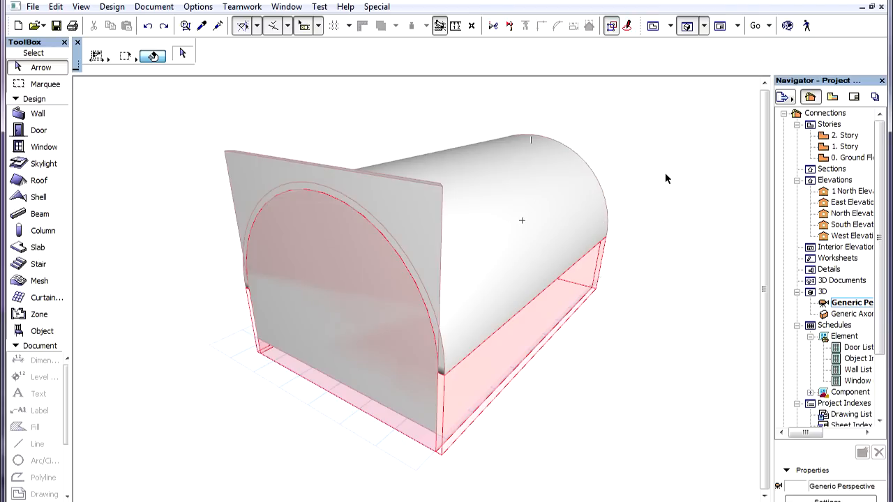
mouse_move(667, 187)
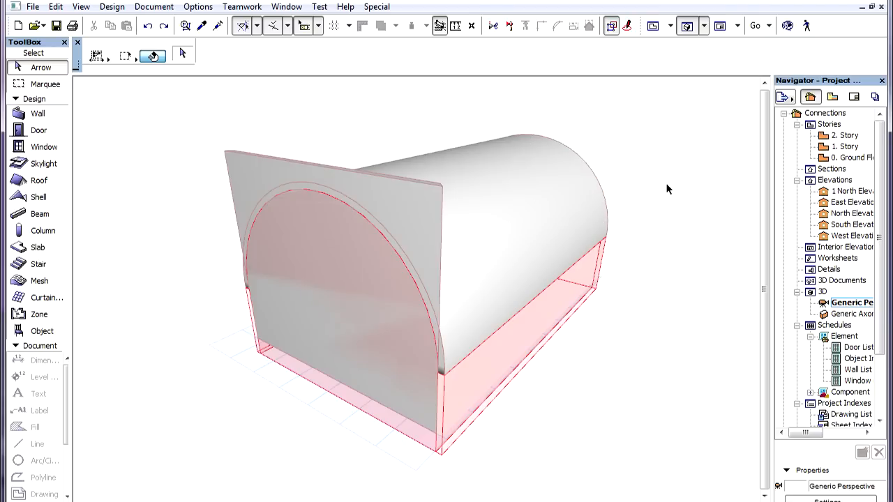
click(335, 244)
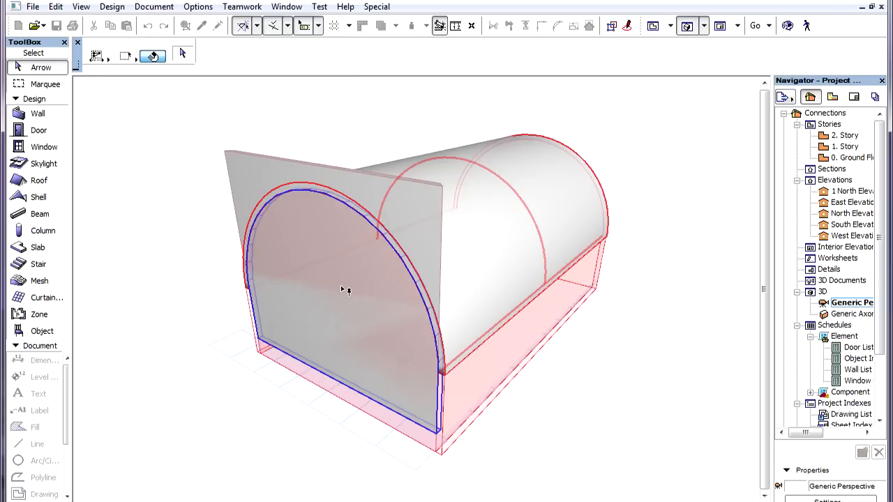
click(346, 293)
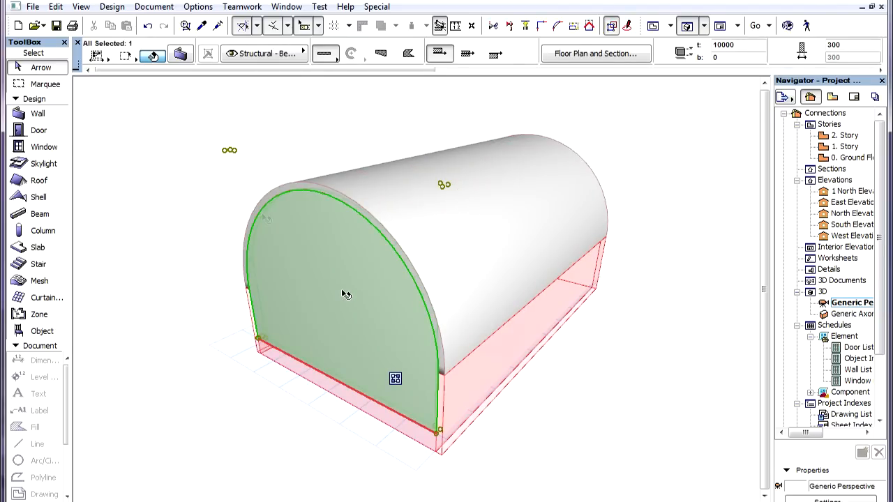
Step: Bring up the context menu on the end wall to reach Trim to Roof/Shell
right_click(346, 292)
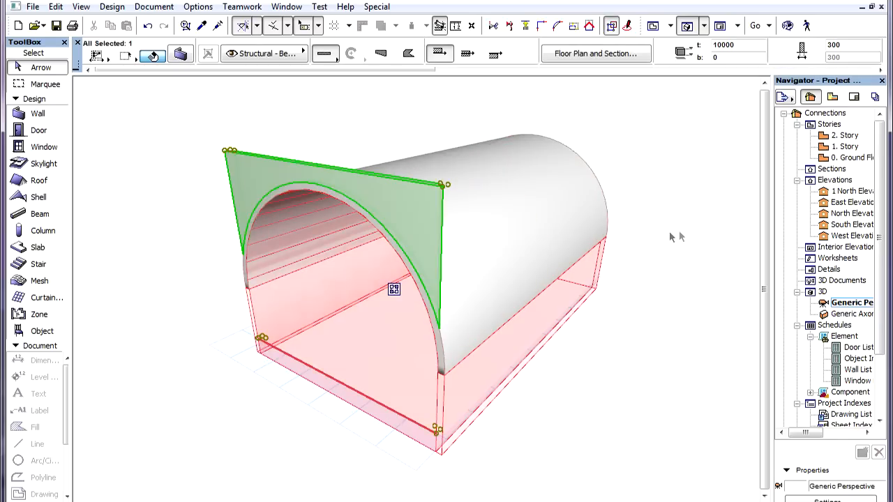
mouse_move(682, 236)
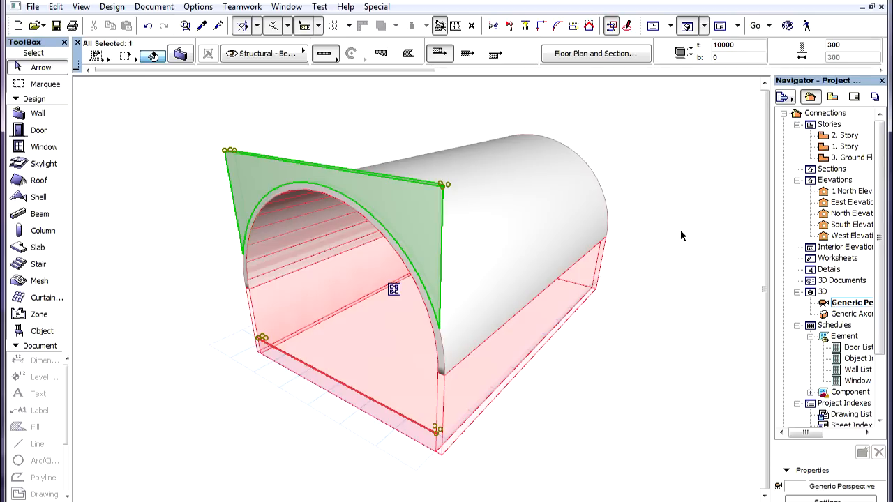